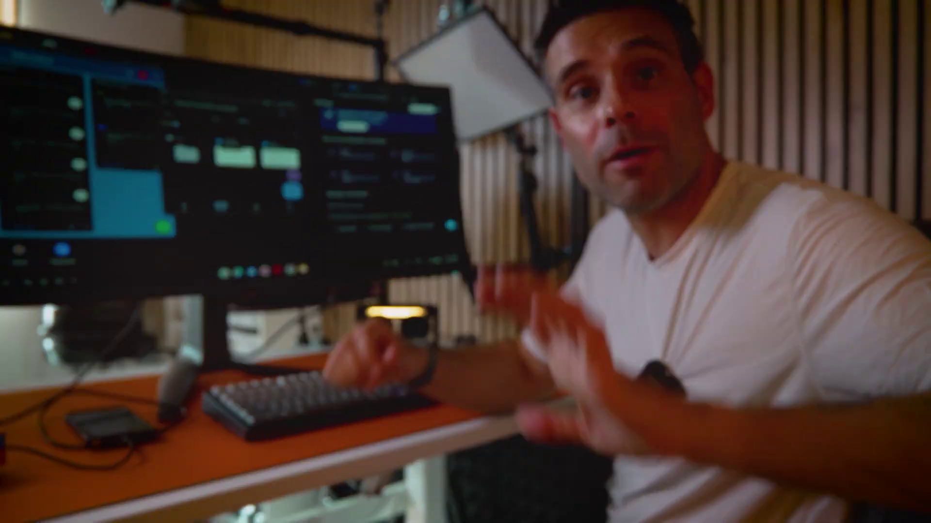
Confirm Restart so YouCut relaunches in its larger resized window
left_click(593, 469)
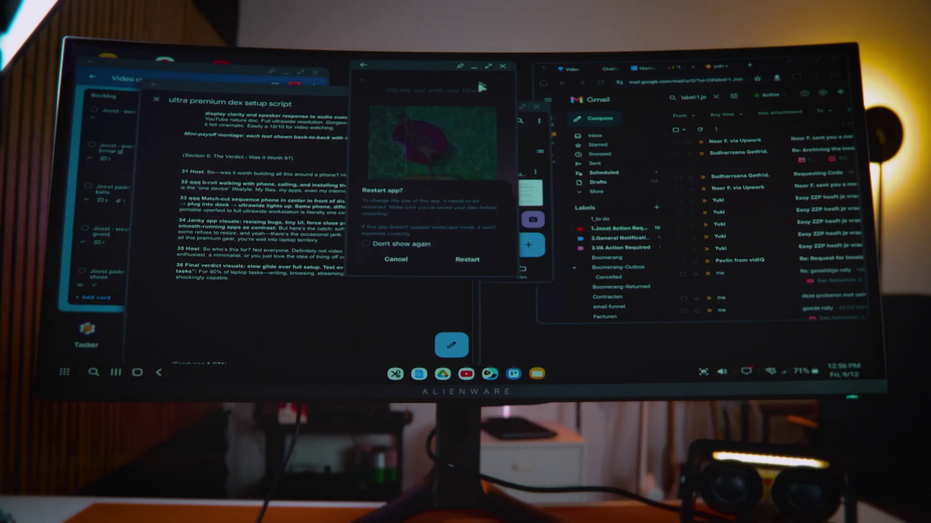
left_click(467, 259)
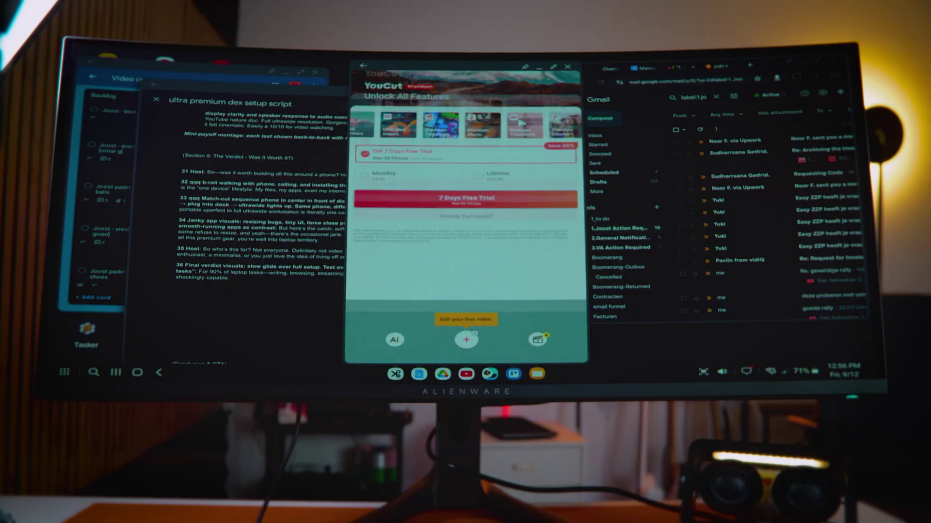